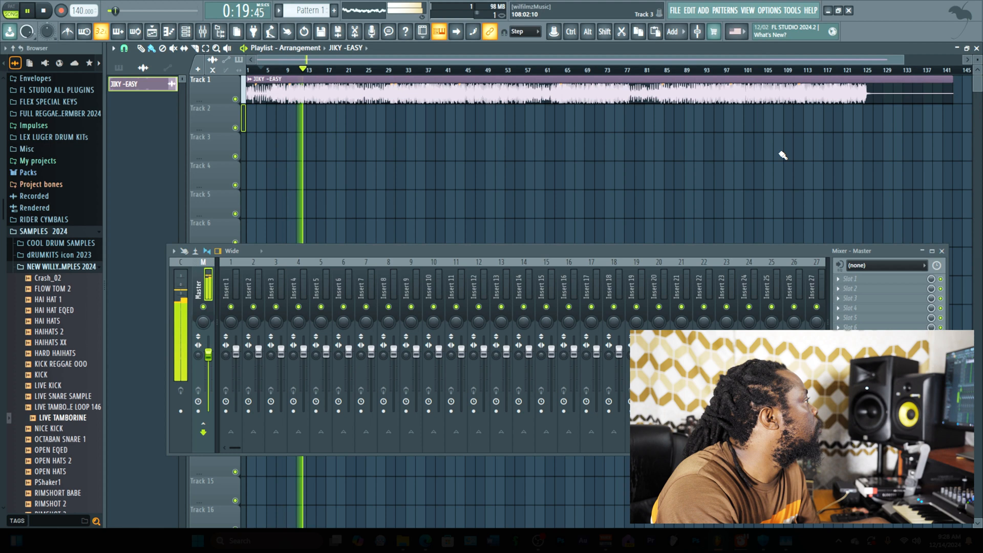
Open the Master export dialog from the File > Export menu
click(676, 10)
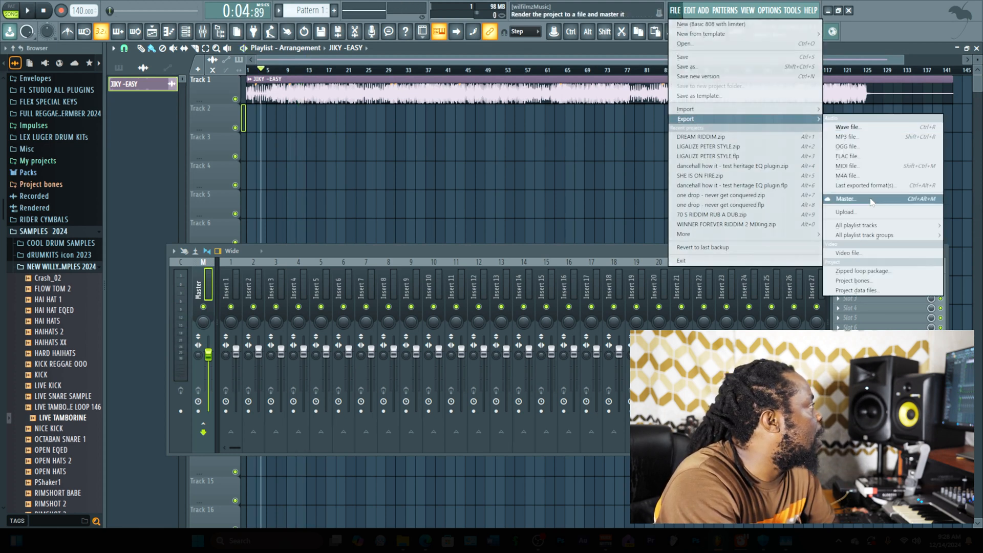
click(844, 199)
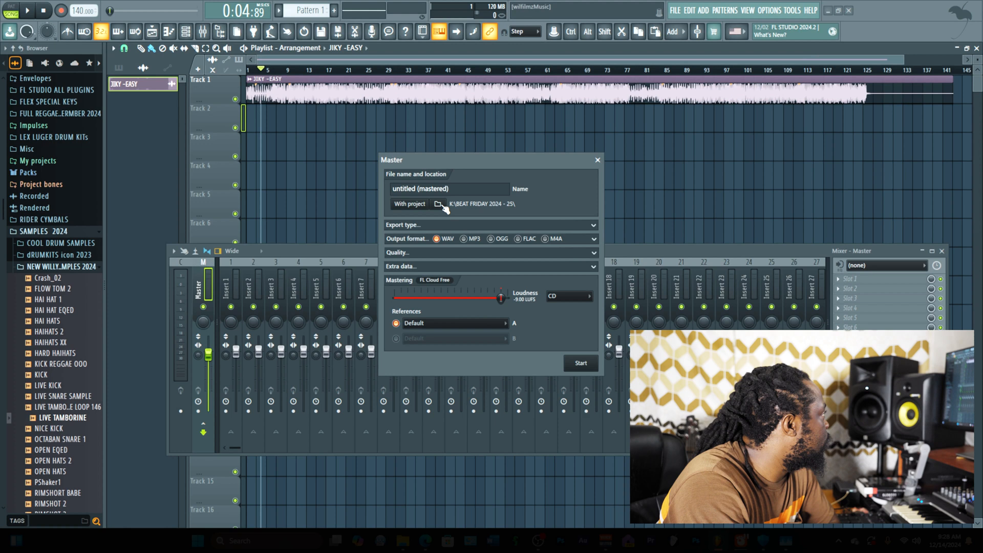
Set the mastered output folder to JIKY STOEIN inside BEAT FRIDAY 2024 - 25
click(438, 204)
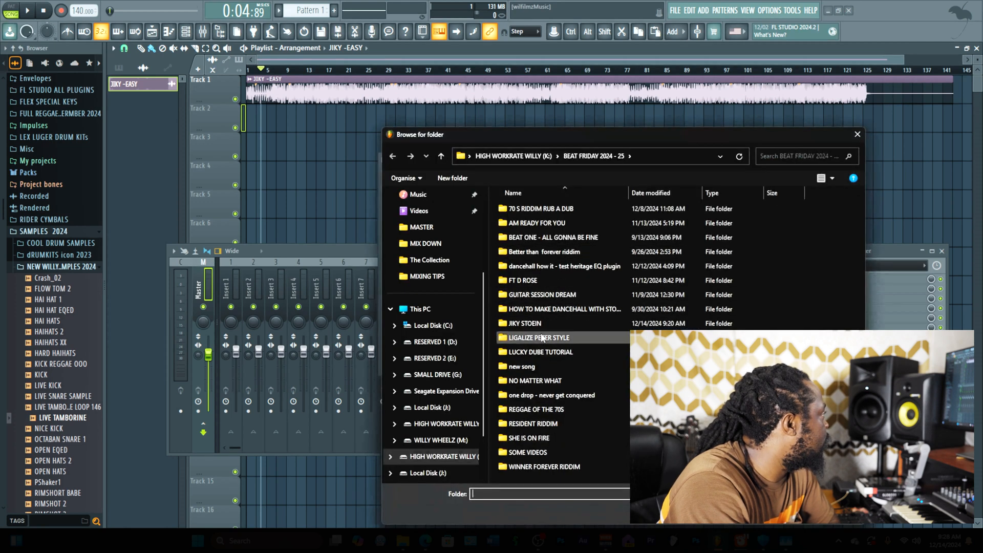
double_click(524, 323)
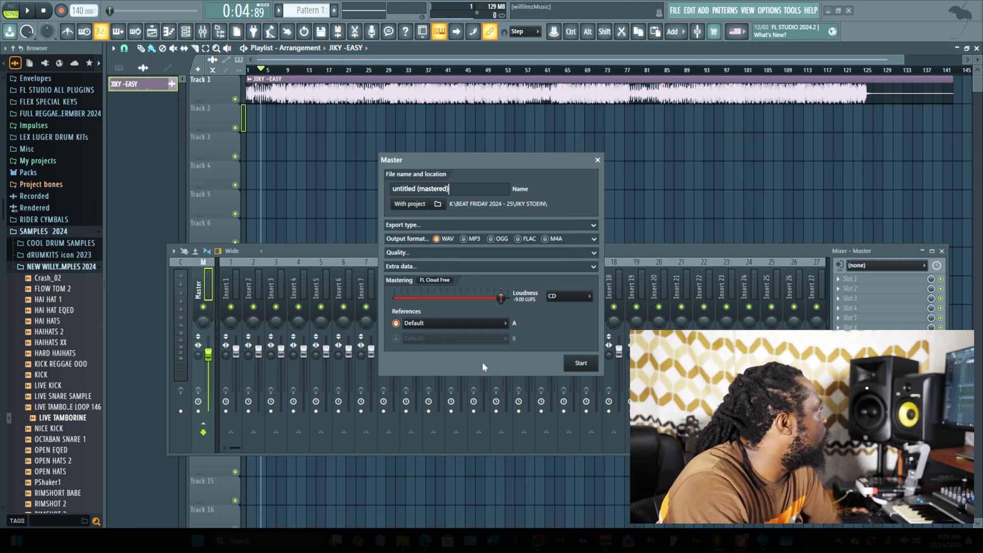
click(588, 296)
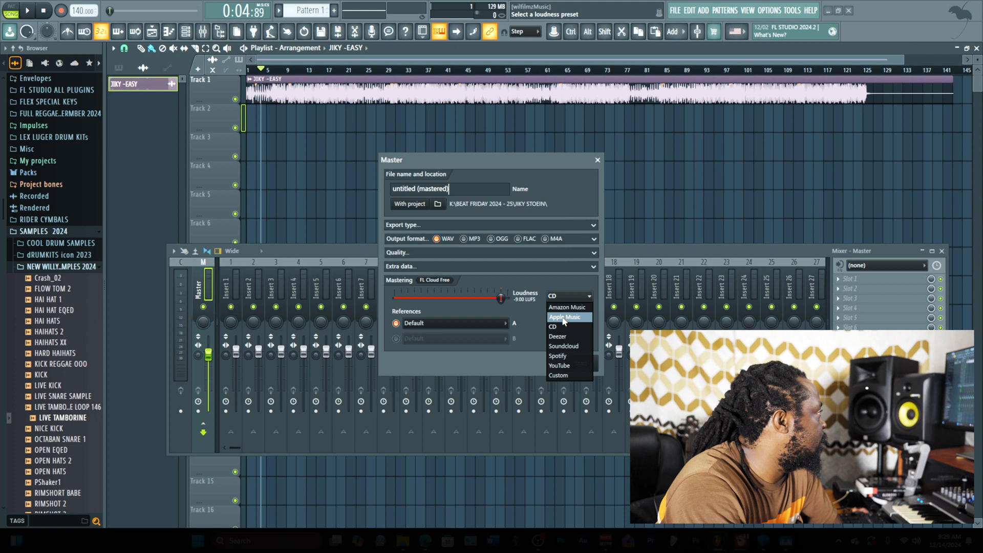
mouse_move(566, 308)
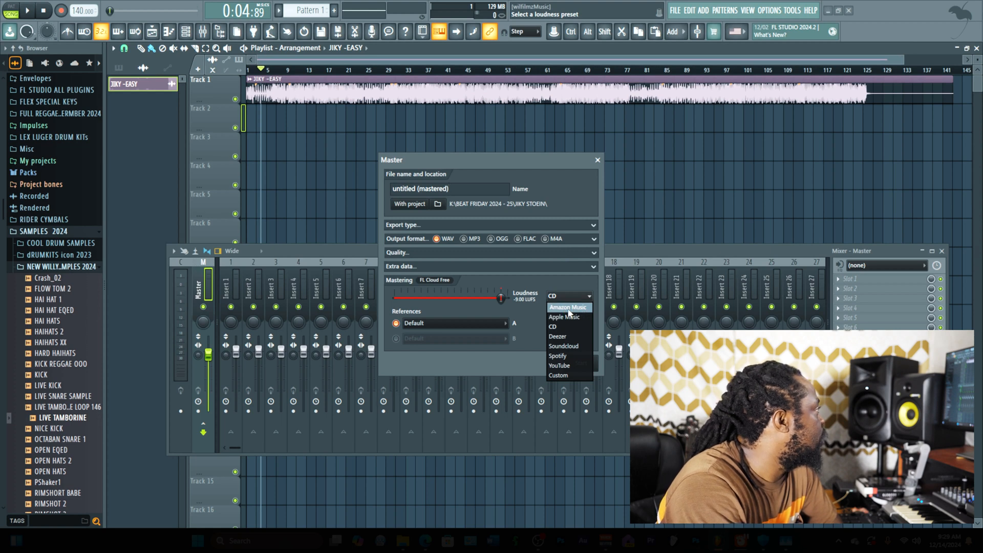
click(567, 307)
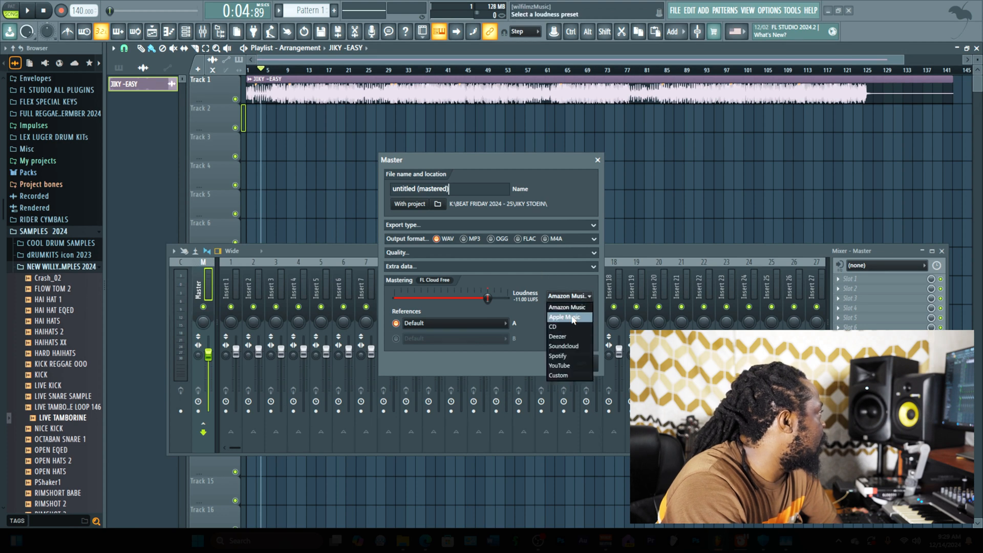
click(563, 317)
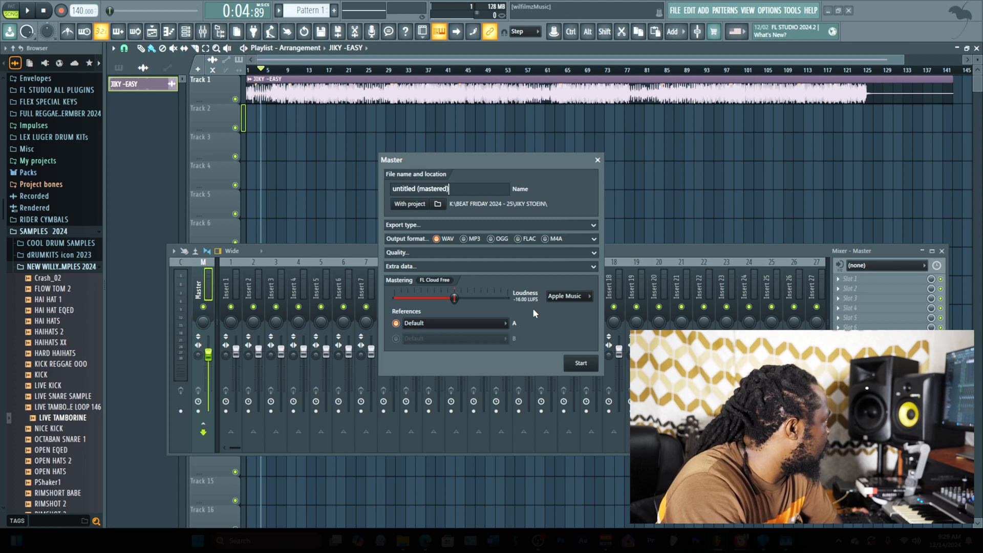
click(567, 296)
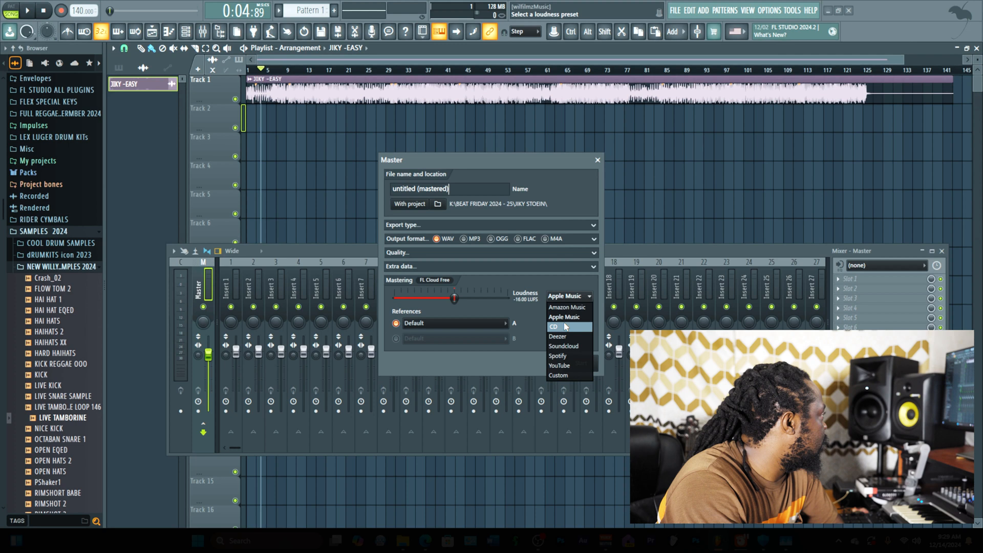
click(553, 326)
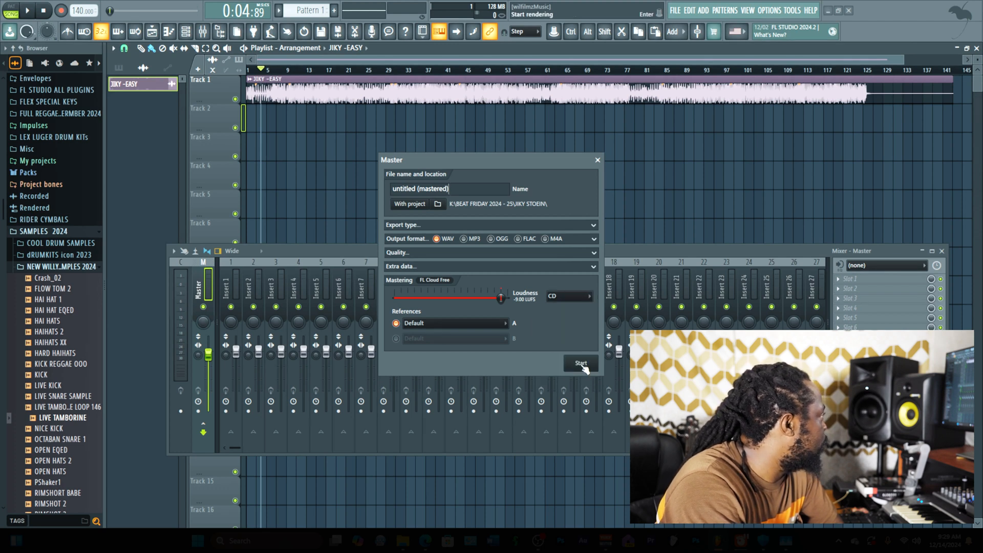
Render the song and let FL Cloud mix down, initialize and analyze it
click(578, 363)
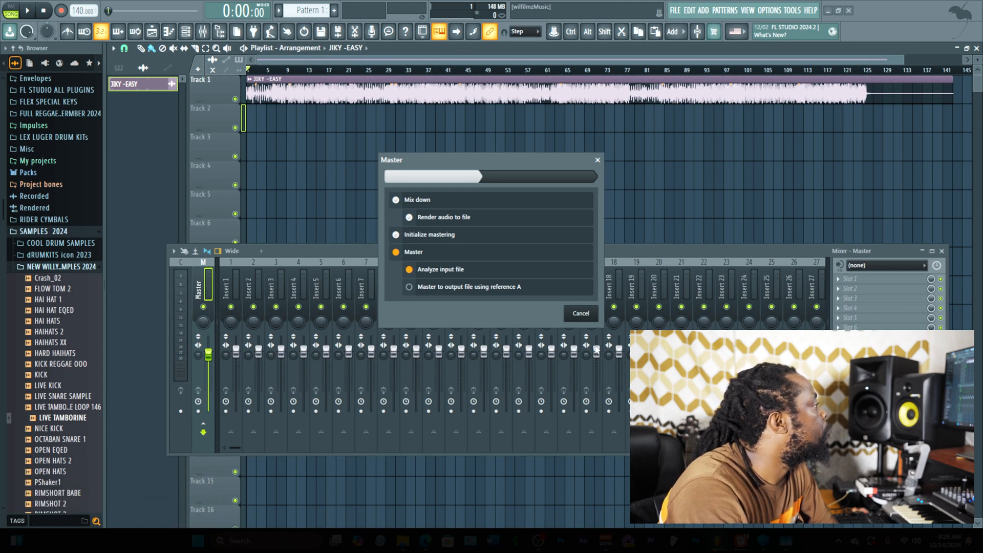
click(410, 286)
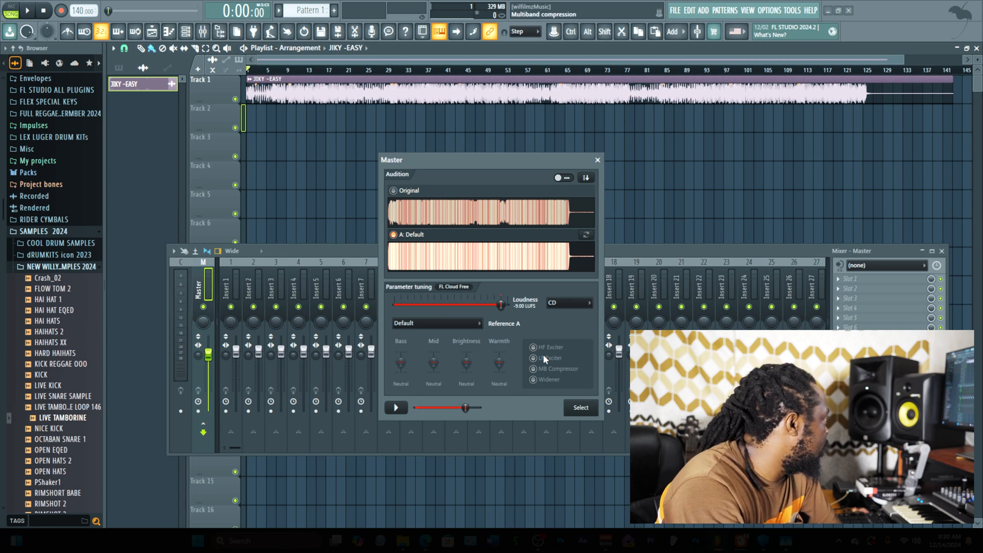
Adjust the preview volume and play the A: Default mastered preview
click(534, 347)
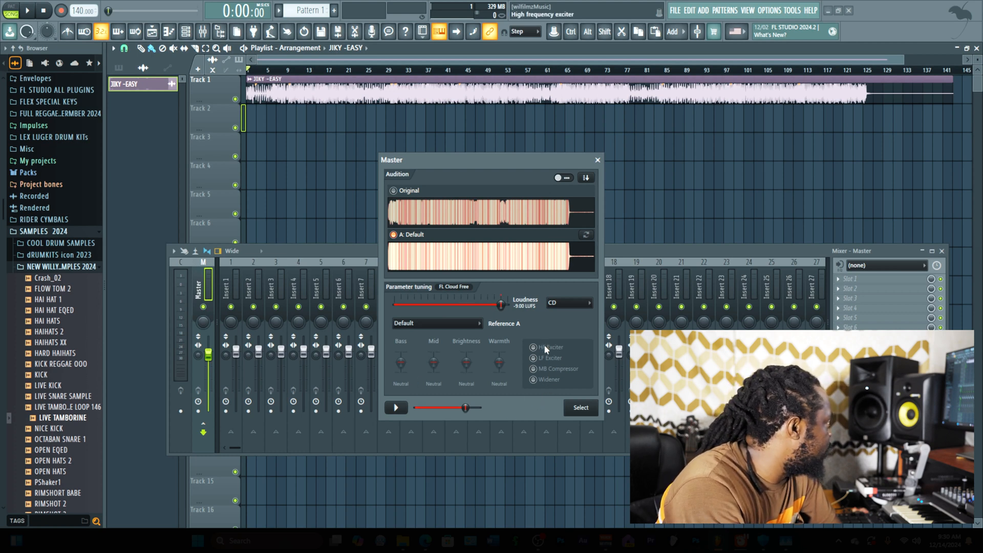
mouse_move(545, 408)
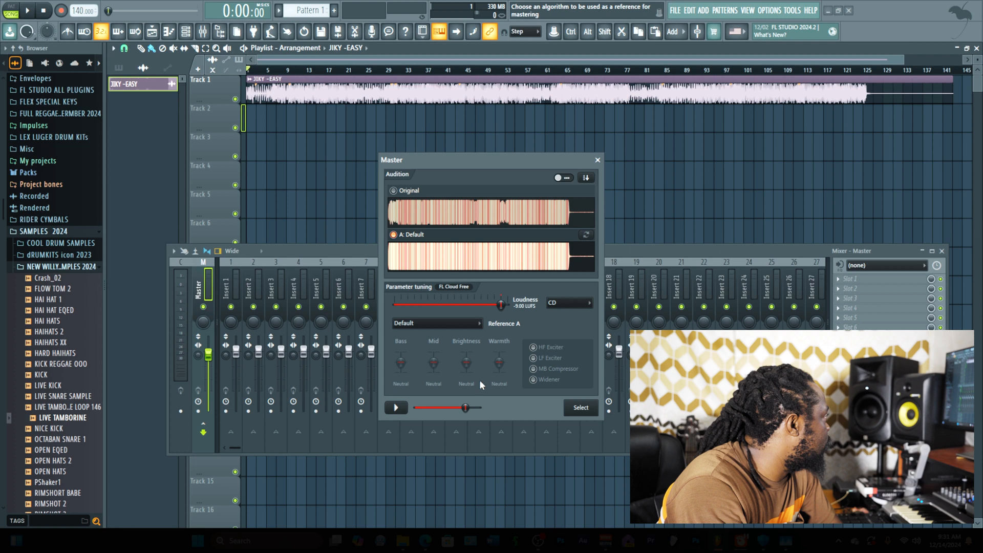
mouse_move(485, 330)
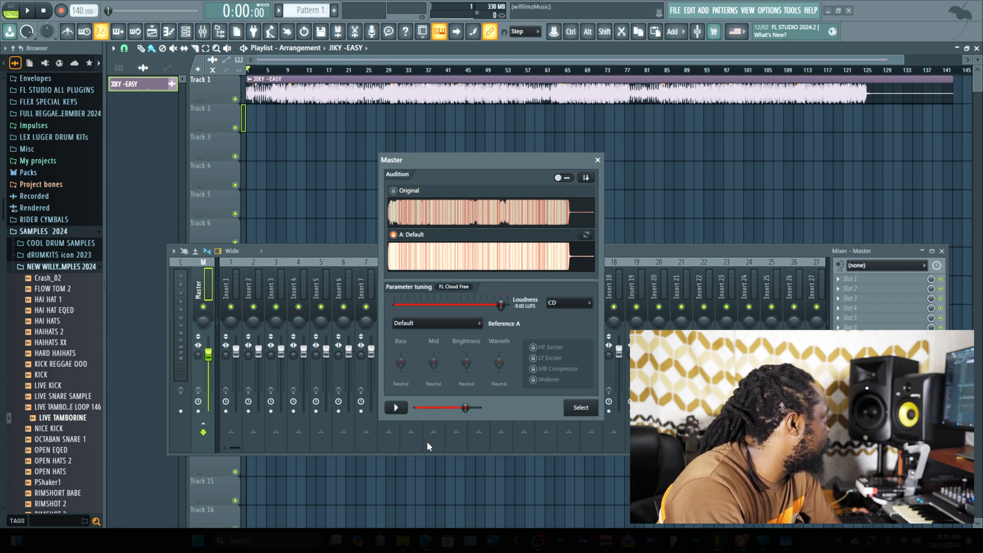
drag(465, 408, 467, 408)
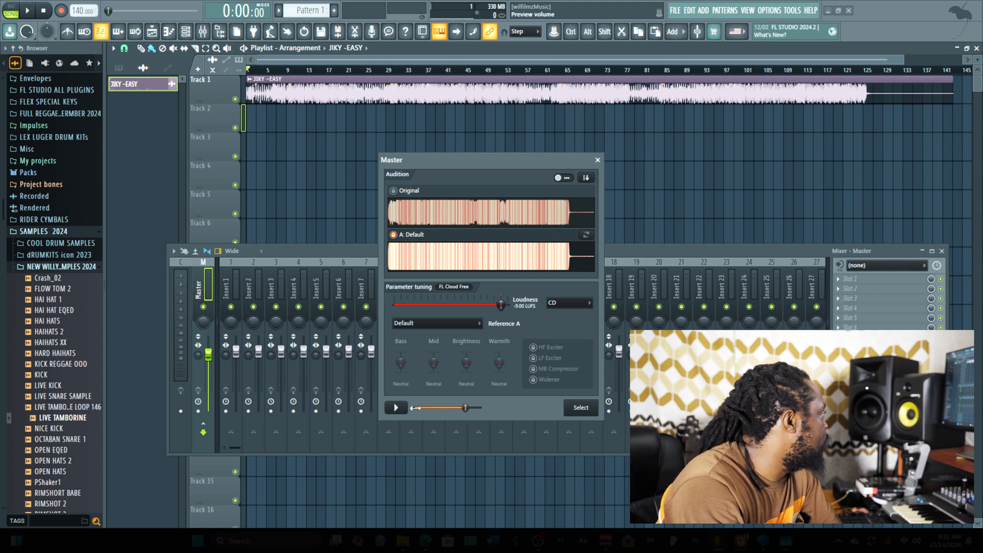
click(395, 407)
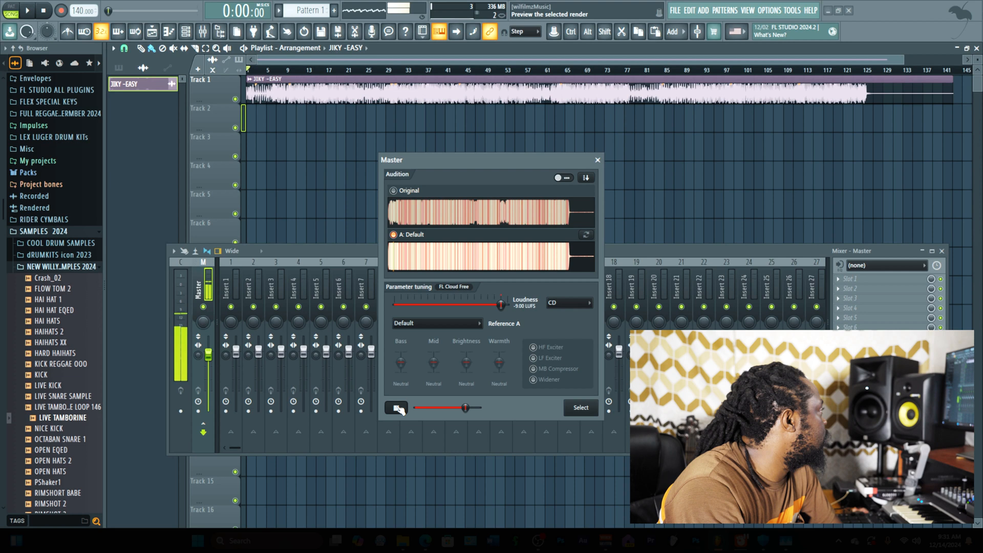
A/B compare the original mix against the A: Default mastered preview
click(397, 408)
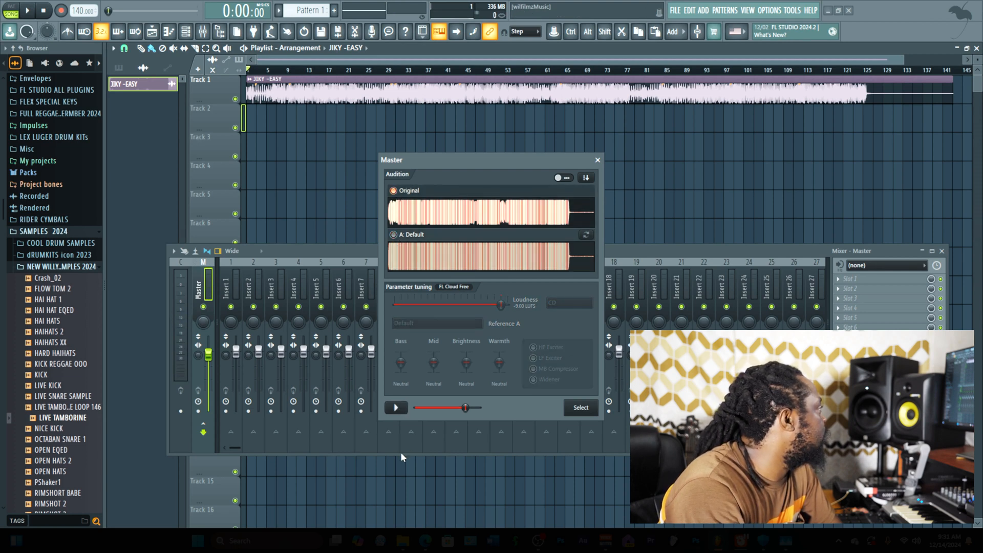
click(394, 407)
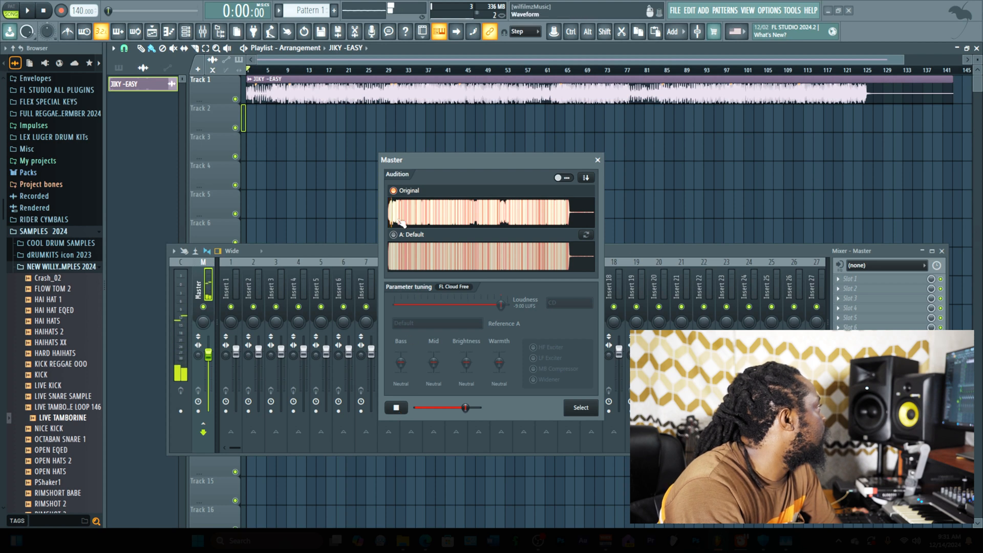
click(396, 408)
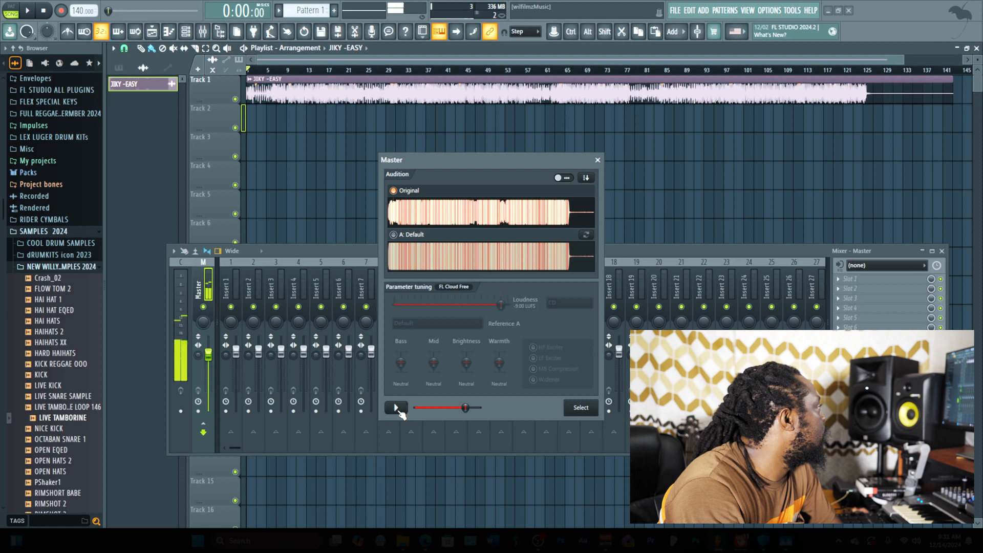
click(396, 407)
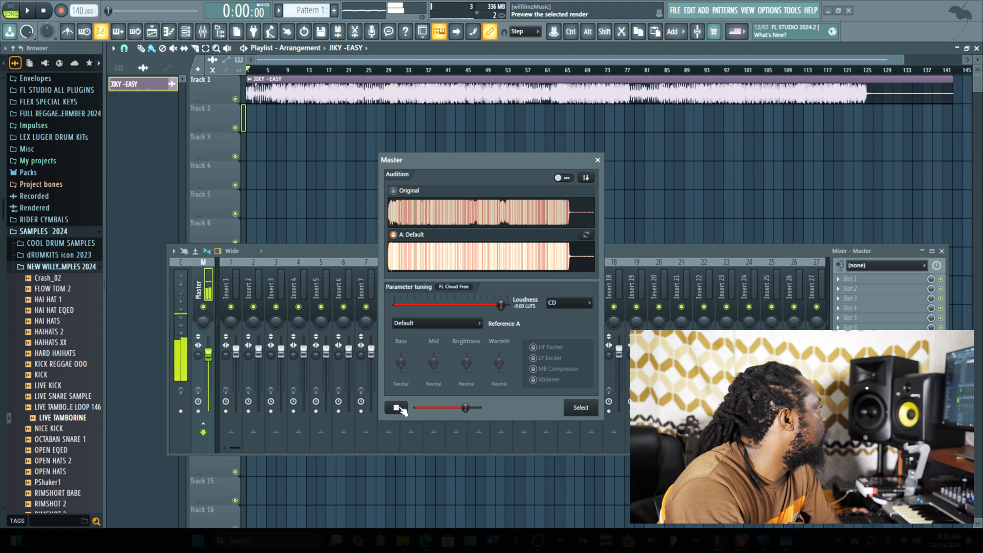
click(396, 408)
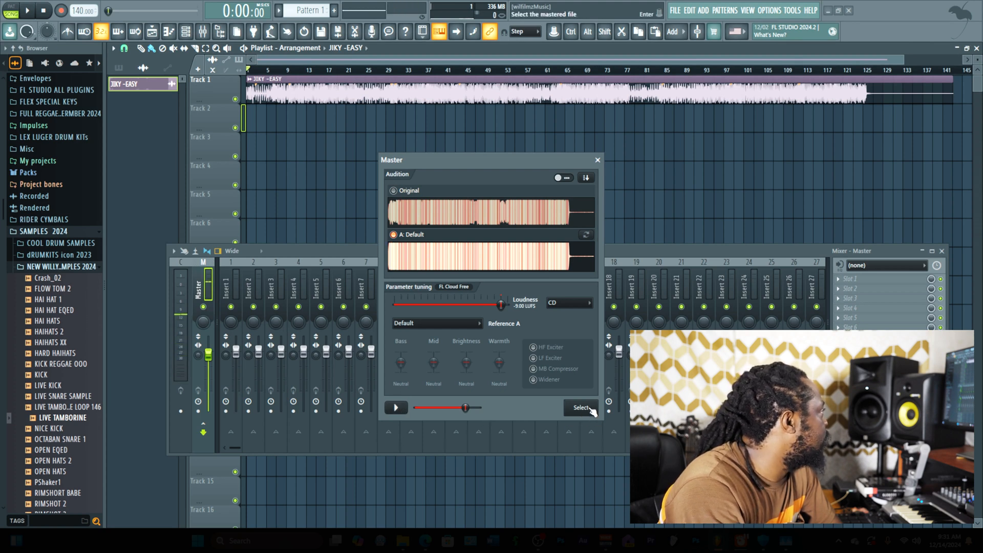
Save the mastered version and drag 'untitled (mastered)' to bar 1 on Track 2
click(580, 407)
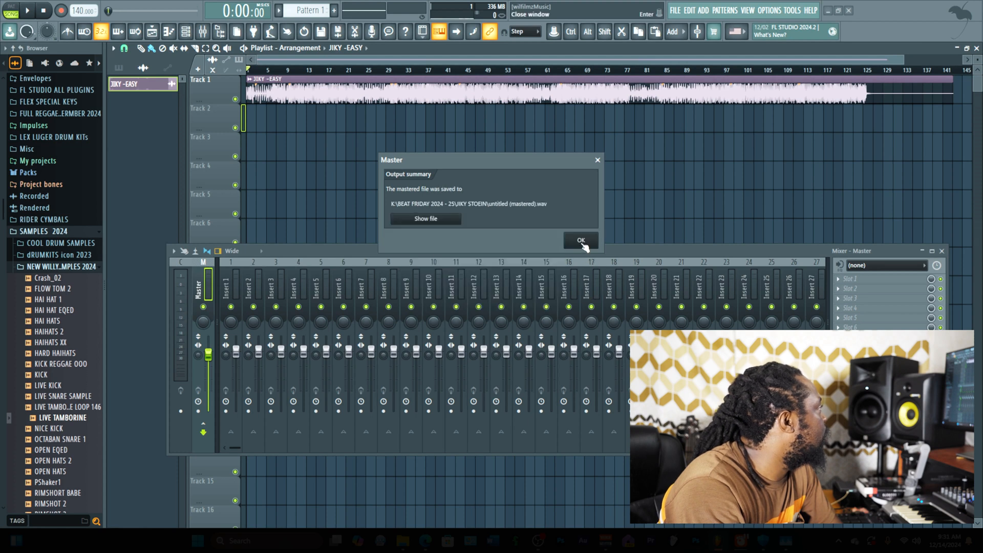
click(578, 241)
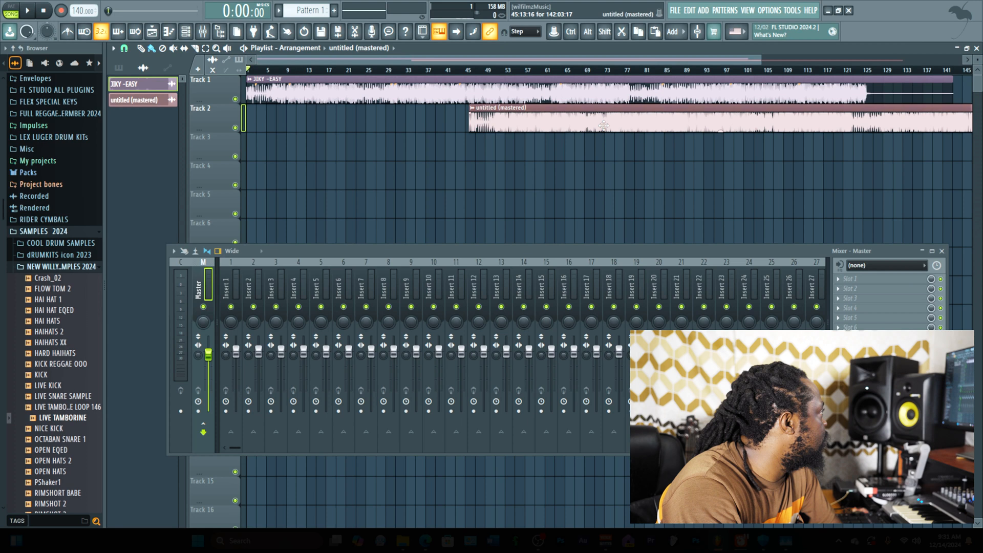
drag(470, 119, 248, 120)
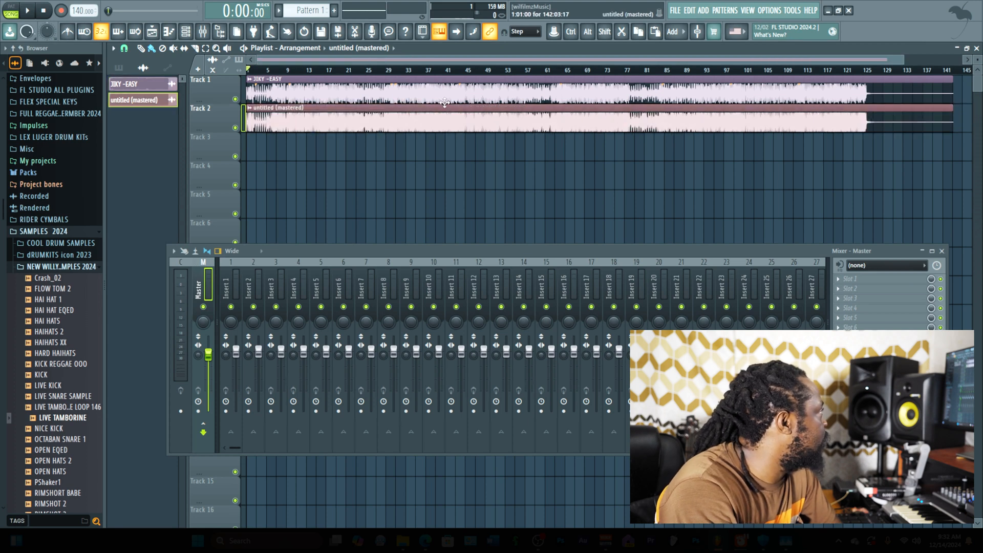